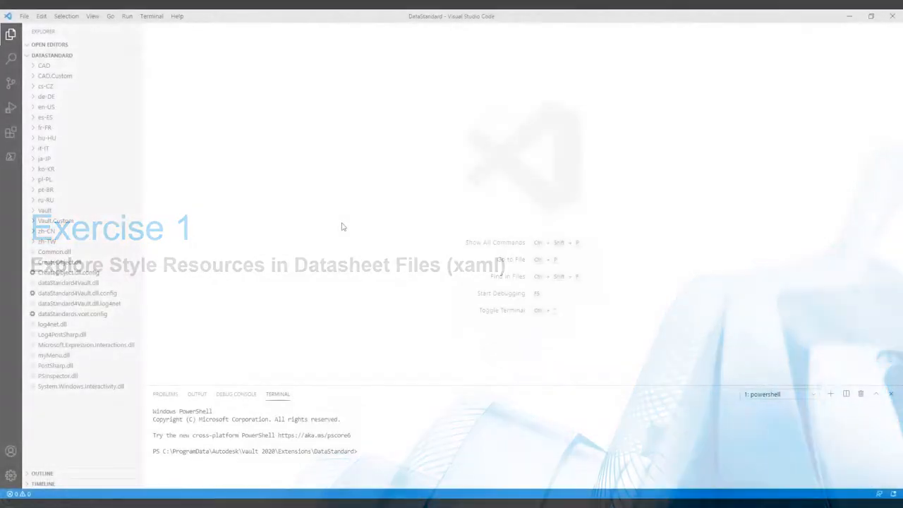
- Open File.xaml from Vault.Custom > Configuration and fold its first Style block
click(55, 220)
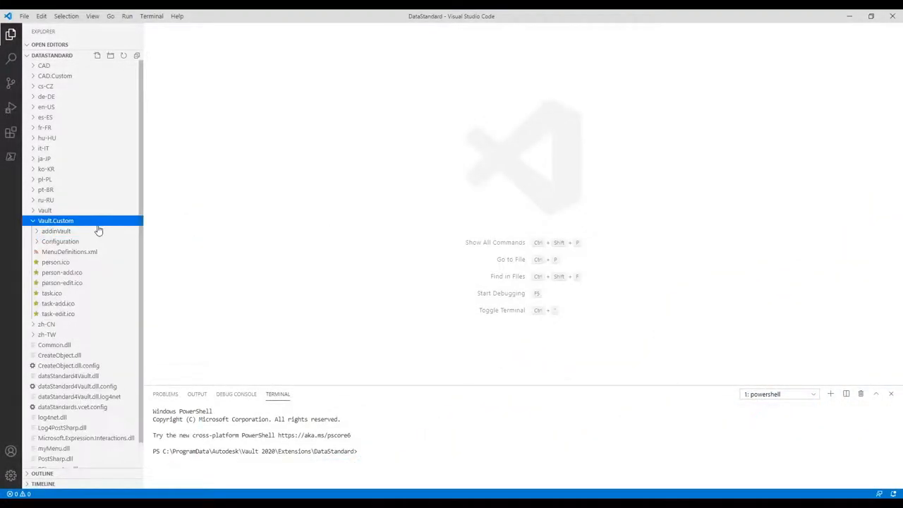
click(59, 241)
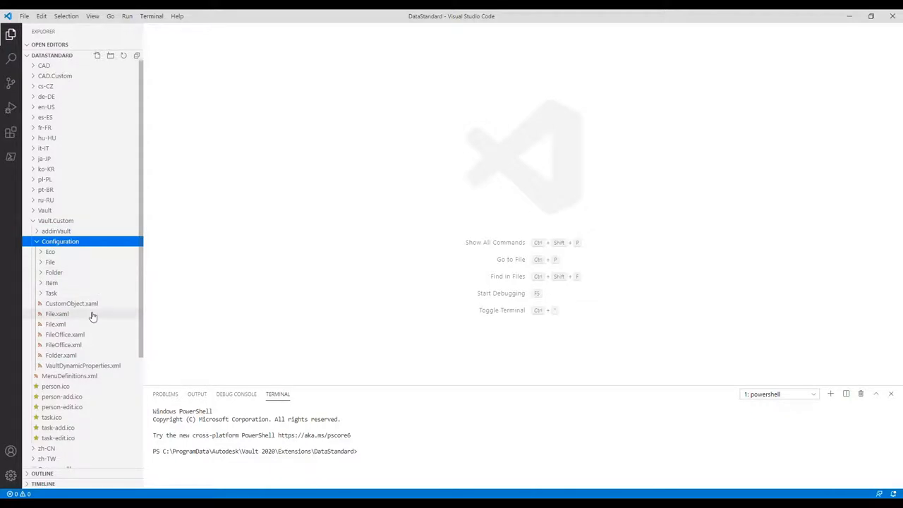
double_click(55, 323)
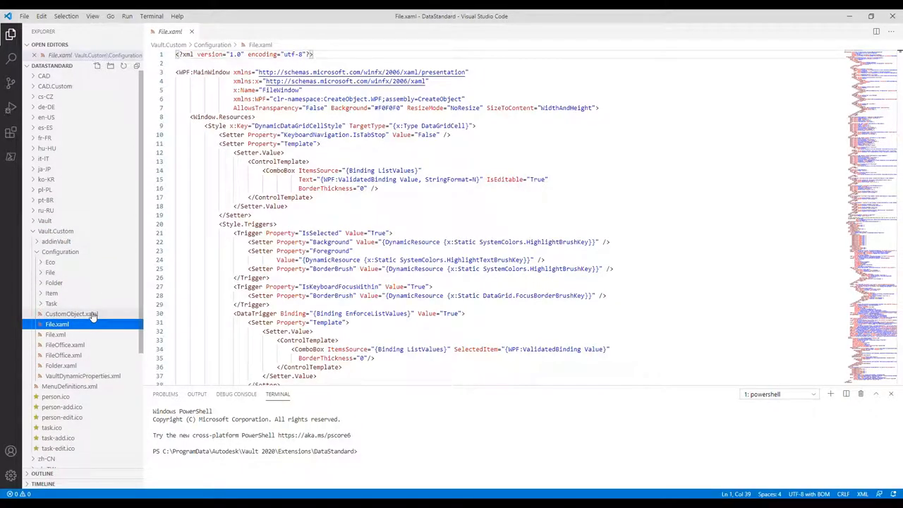
click(169, 126)
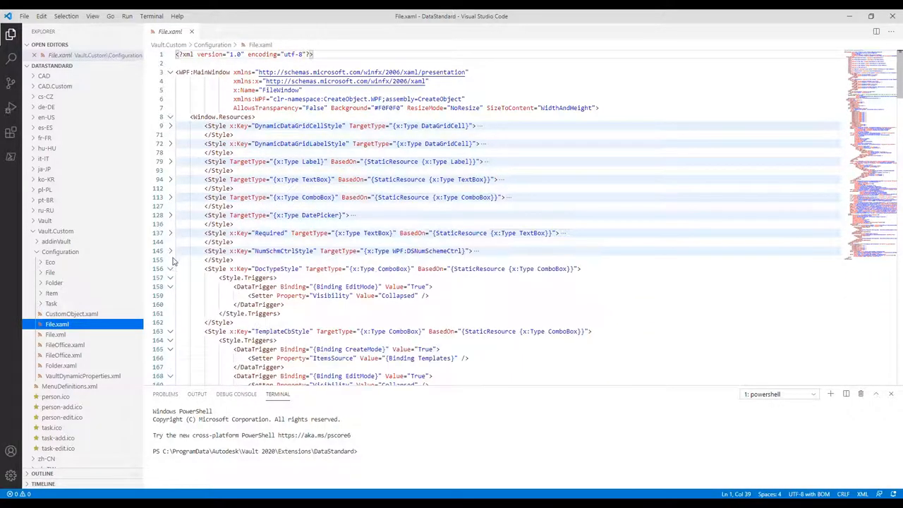
- Fold the remaining Style elements under Window.Resources to single lines
click(169, 268)
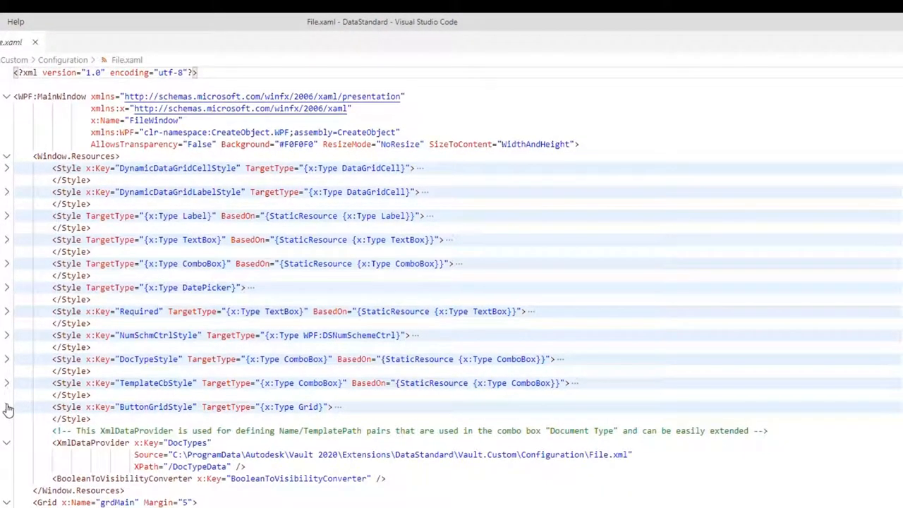
key(Ctrl+f)
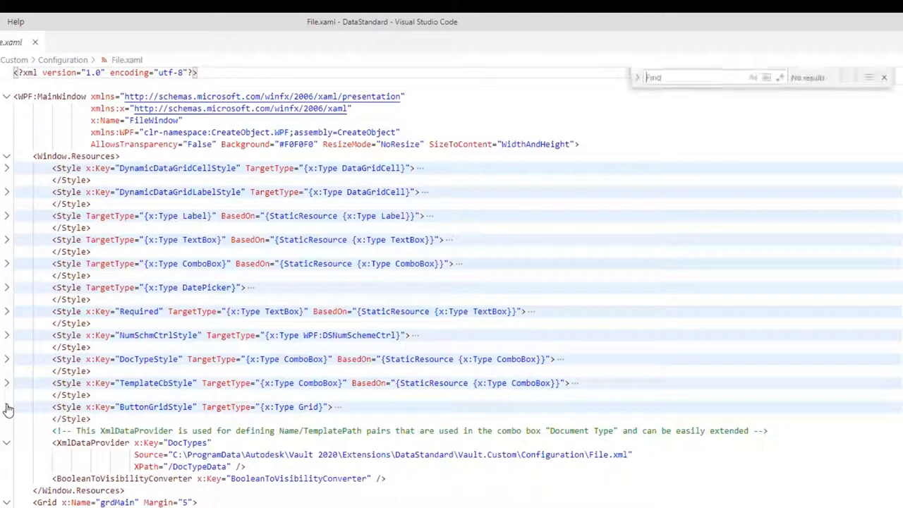
text(DynamicDataGridCellStyle)
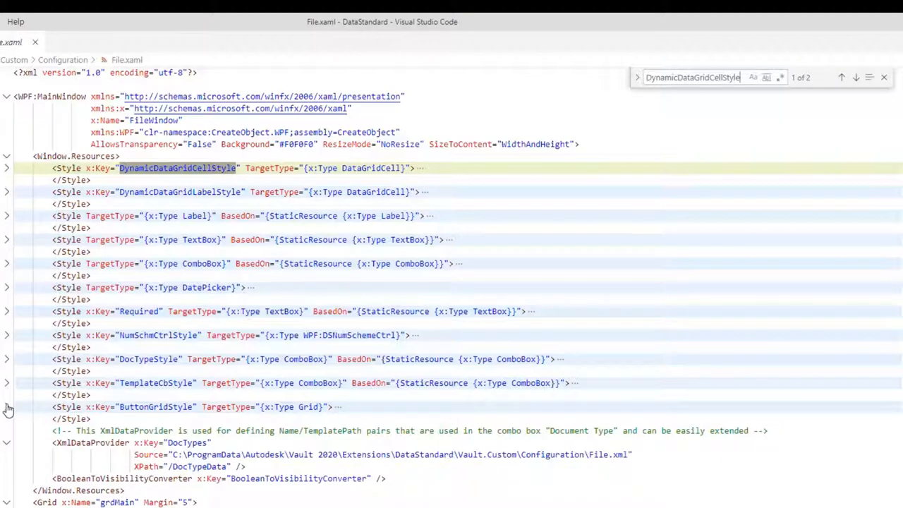
click(855, 78)
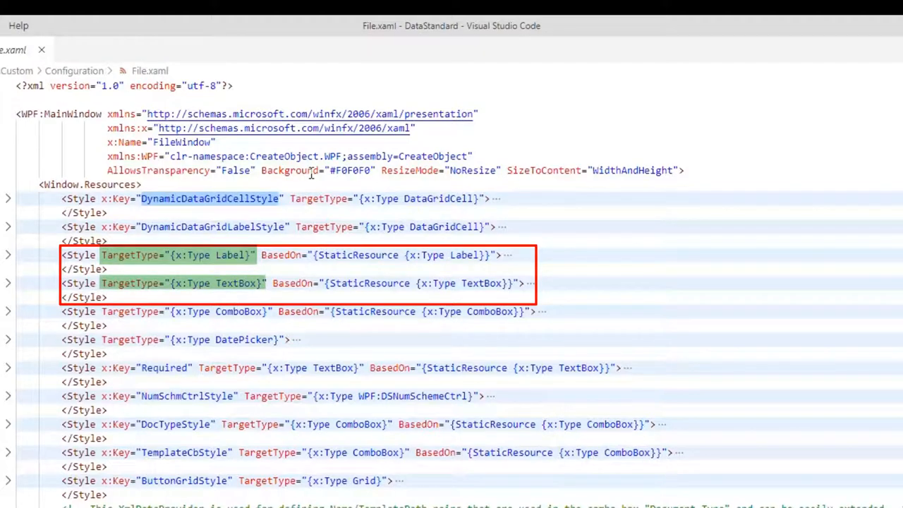
- Expand the Label style and add <Setter Property="FontSize" Value="14" /> as its first setter
click(8, 254)
text(<Setter)
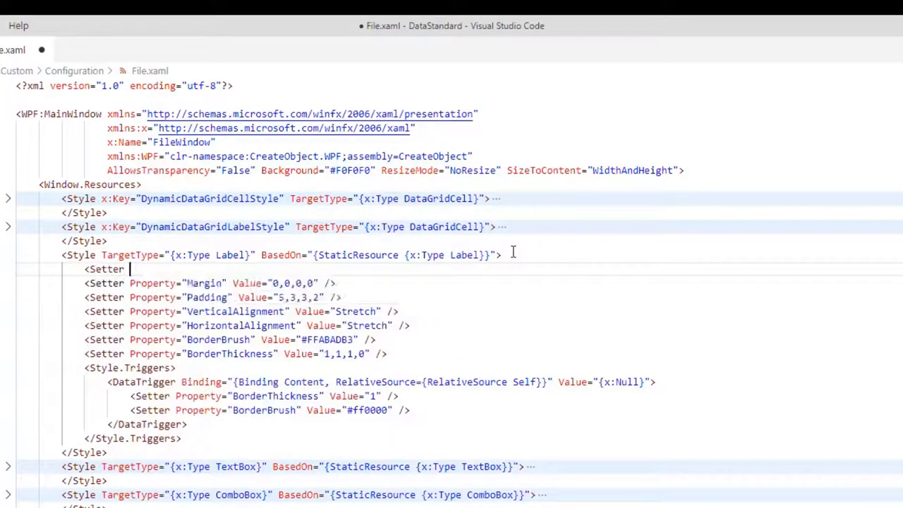
text(Property=")
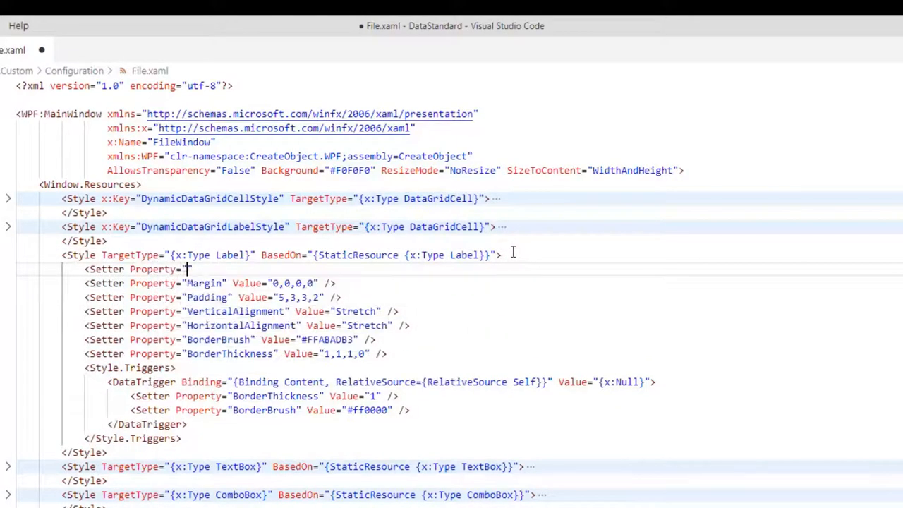
text(FontSize" Value=)
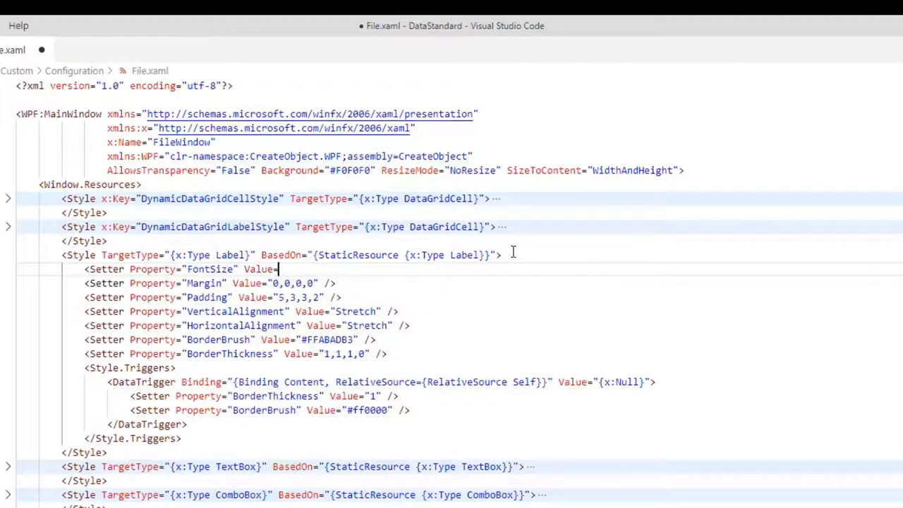
text(14)
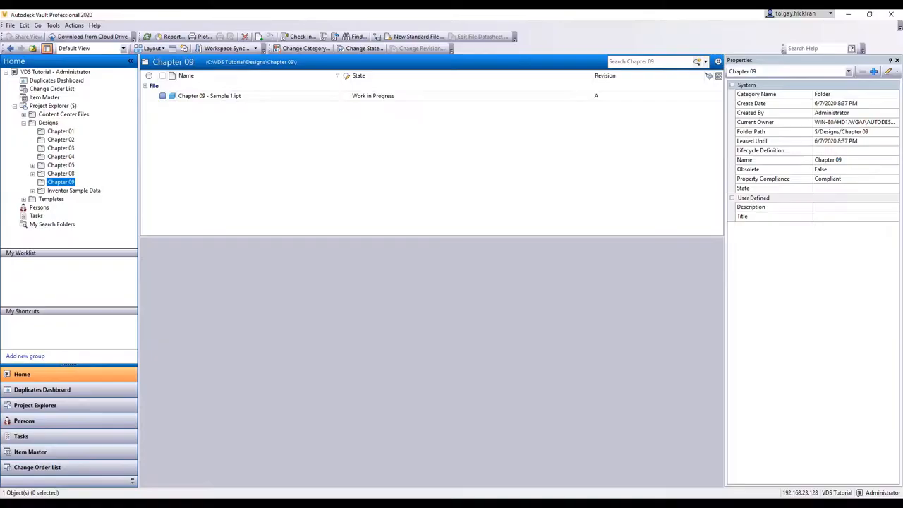
mouse_move(275, 101)
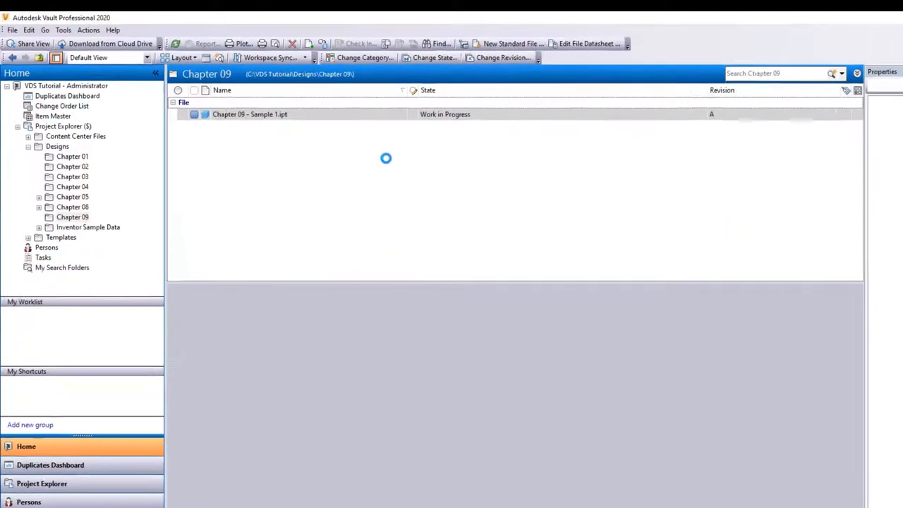
- Launch Edit File Datasheet for Chapter 09 - Sample 1.ipt from the Vault toolbar
click(587, 42)
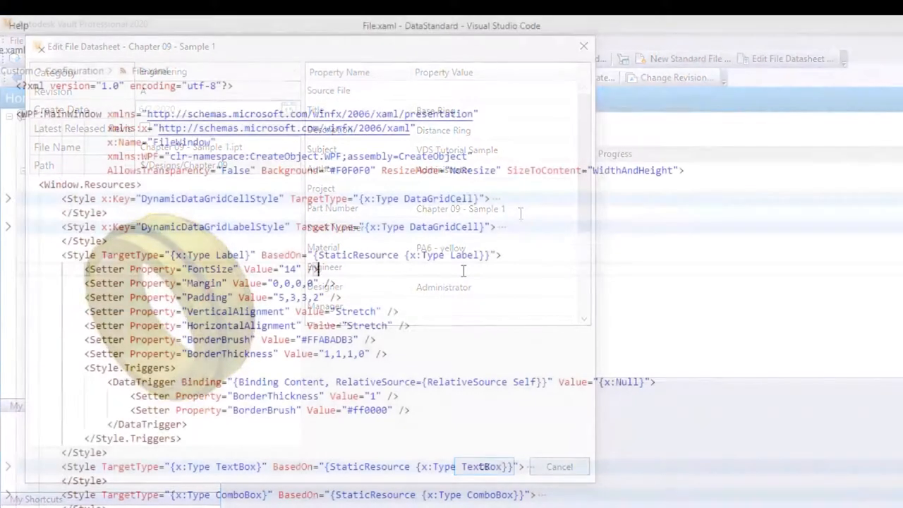
click(558, 466)
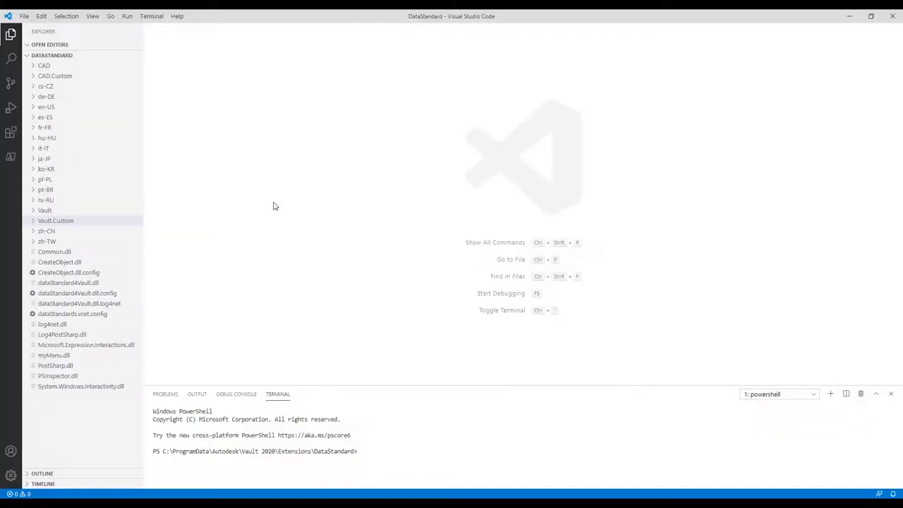
- Reopen File.xaml from the Vault.Custom Configuration folder
click(55, 220)
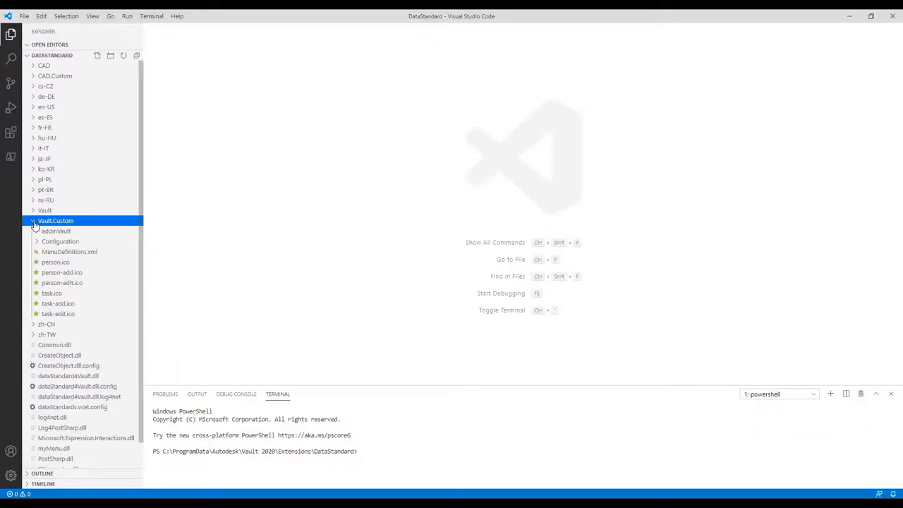
click(59, 242)
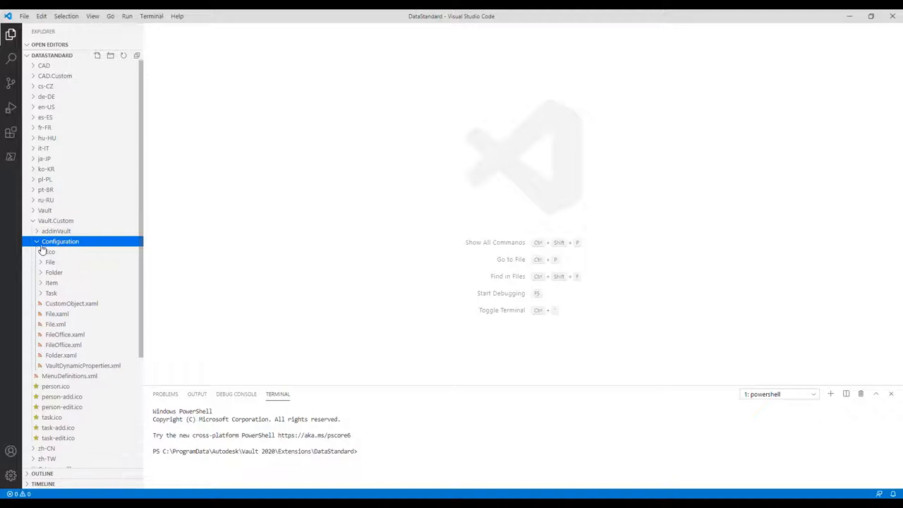
double_click(55, 323)
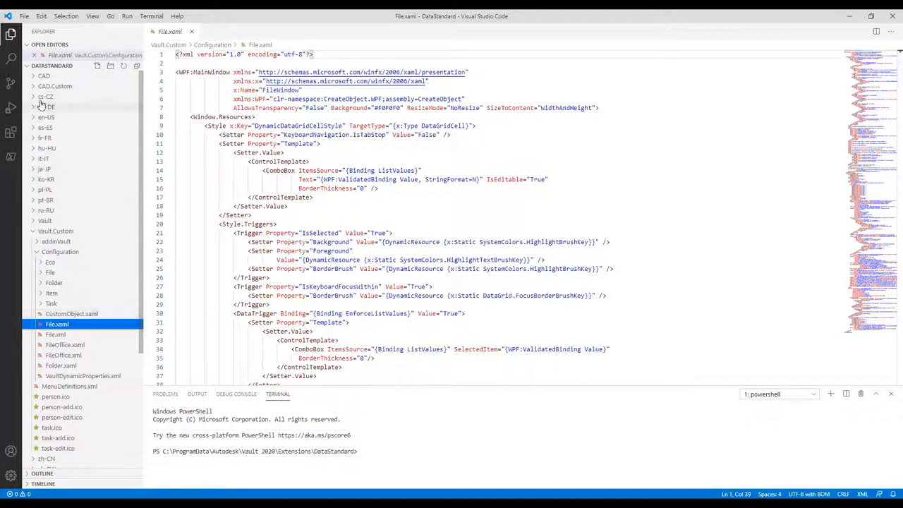
- Open inventor.xaml from CAD > Configuration to the side of File.xaml
click(44, 76)
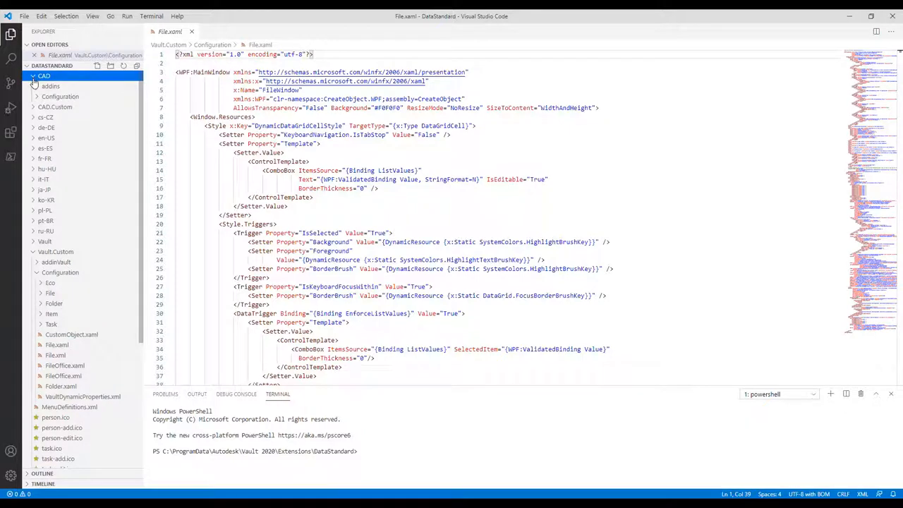
click(61, 96)
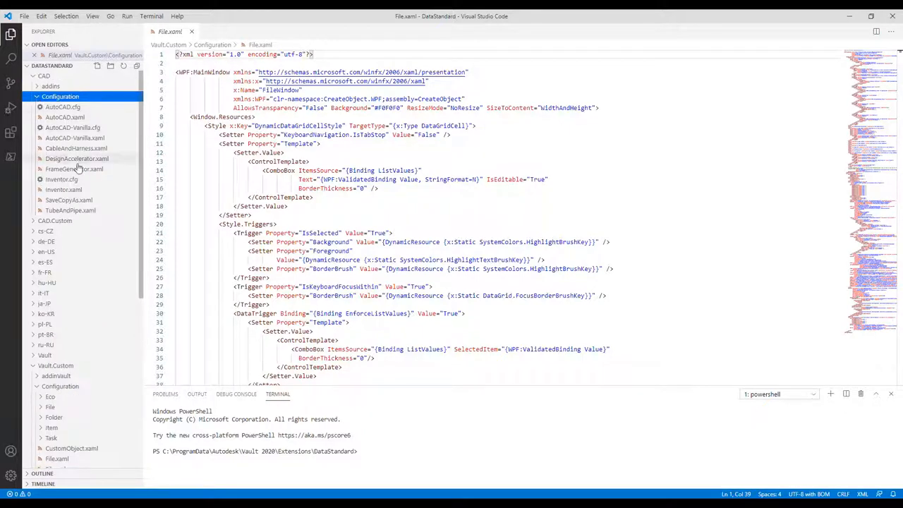
right_click(76, 158)
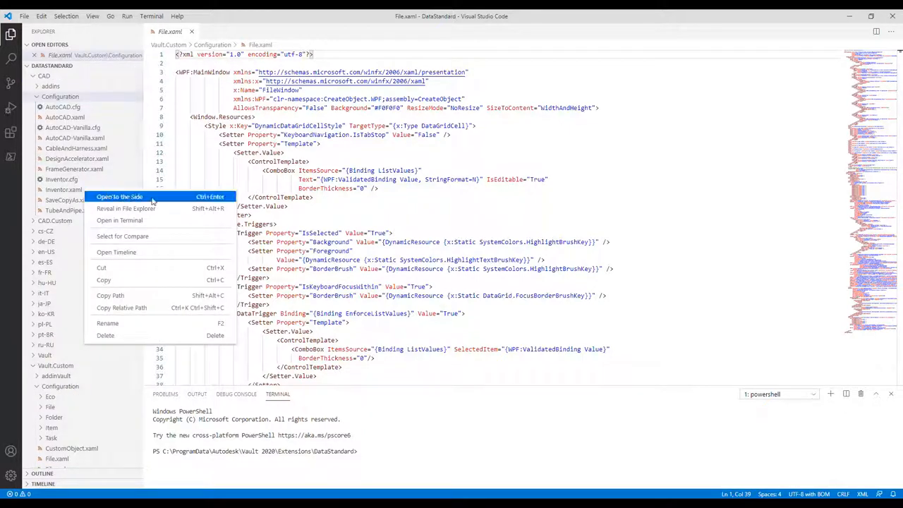
click(119, 197)
text(Material)
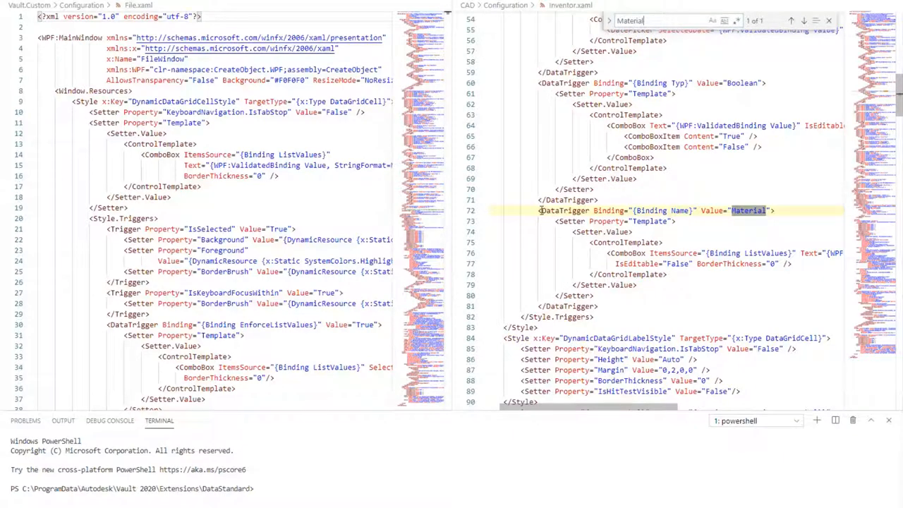
- Copy the Name='Material' DataTrigger markup from inventor.xaml for File.xaml's Style.Triggers
key(ctrl+c)
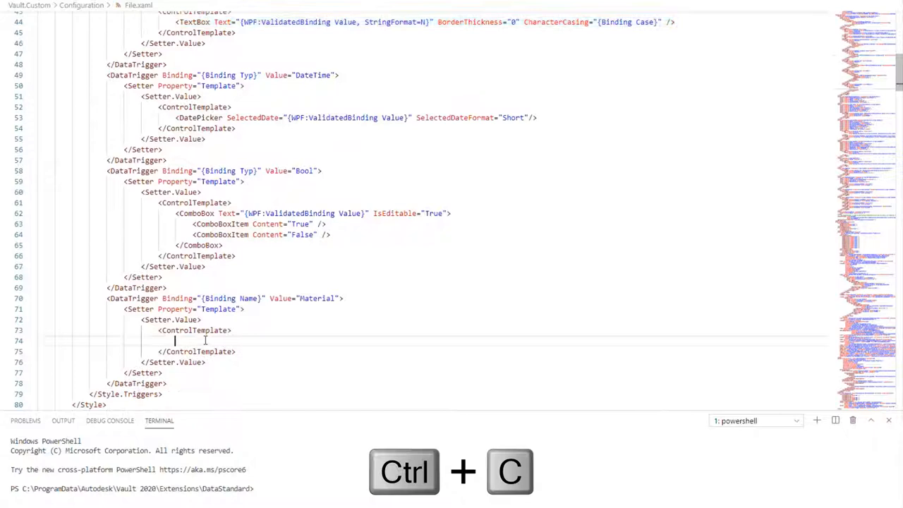
- Paste a TextBox into the Material ControlTemplate with IsReadOnly="True" Background="WhiteSmoke" and save
key(ctrl+v)
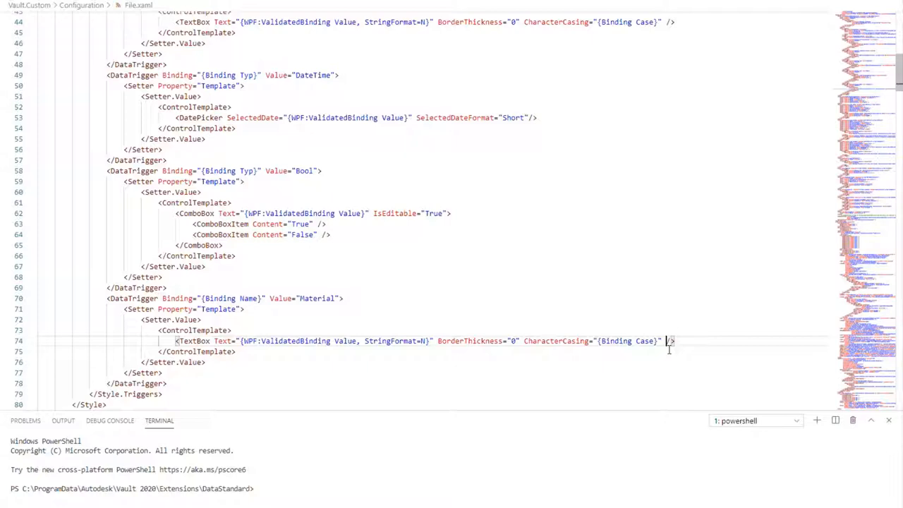
text(IsReadOnly/>)
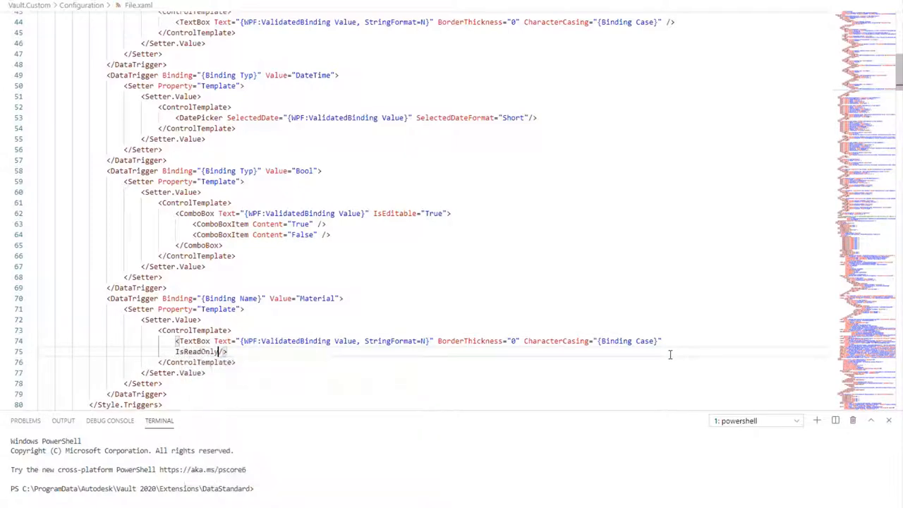
text(="Tr)
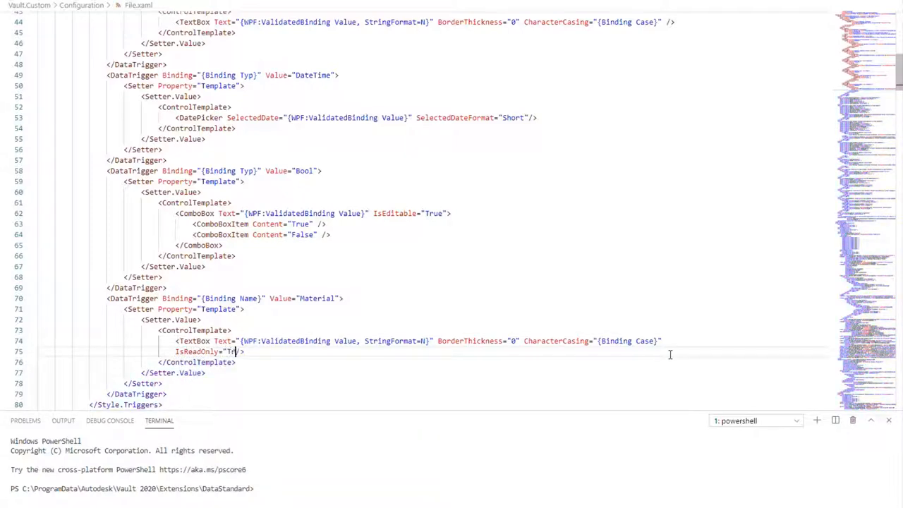
text(Background="Whit)
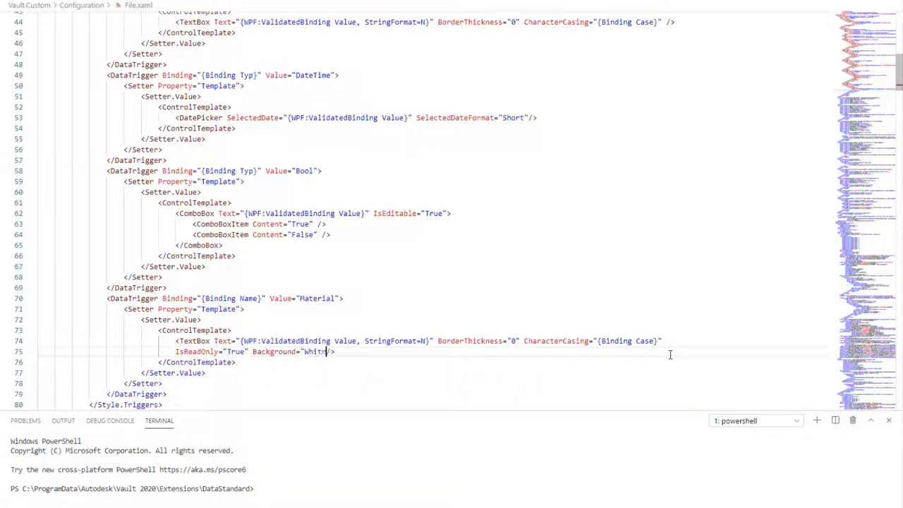
text(eSmoke)
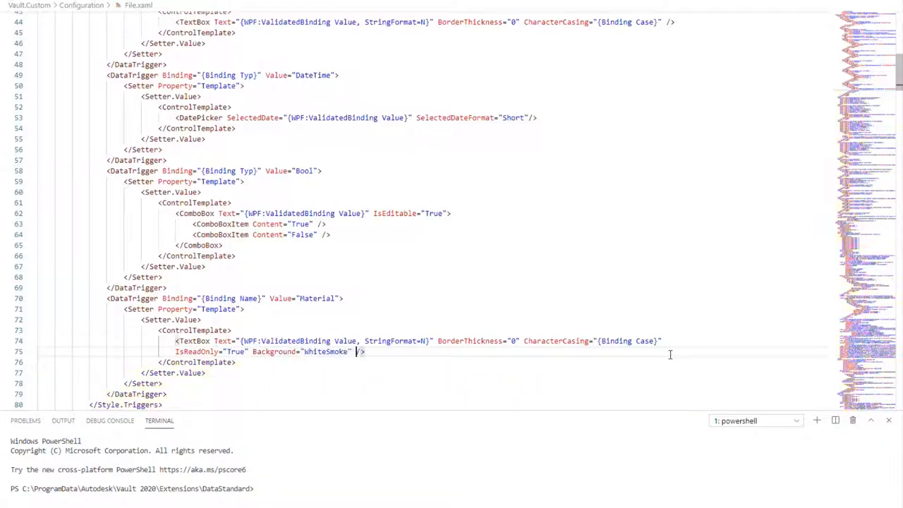
key(ctrl+s)
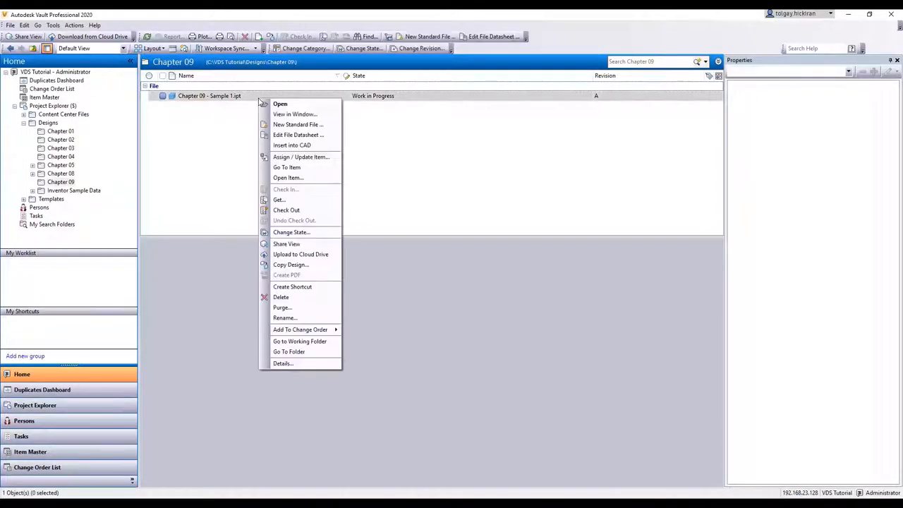
- Choose Edit File Datasheet... for Chapter 09 - Sample 1.ipt to test the Material textbox
click(299, 135)
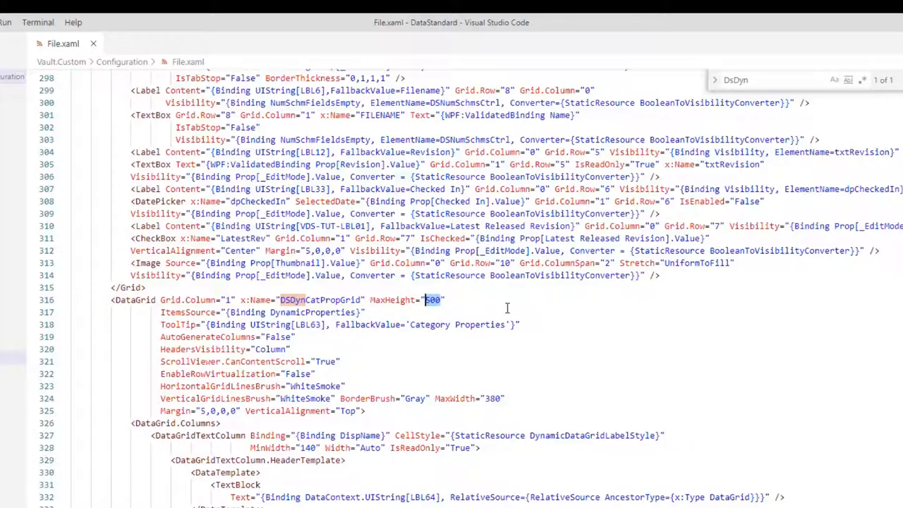
- Set DsDynCatPropGrid MaxHeight to {Binding ActualHeight, ElementName=grdGeneralProps, Mode=OneWay}
text({Binding)
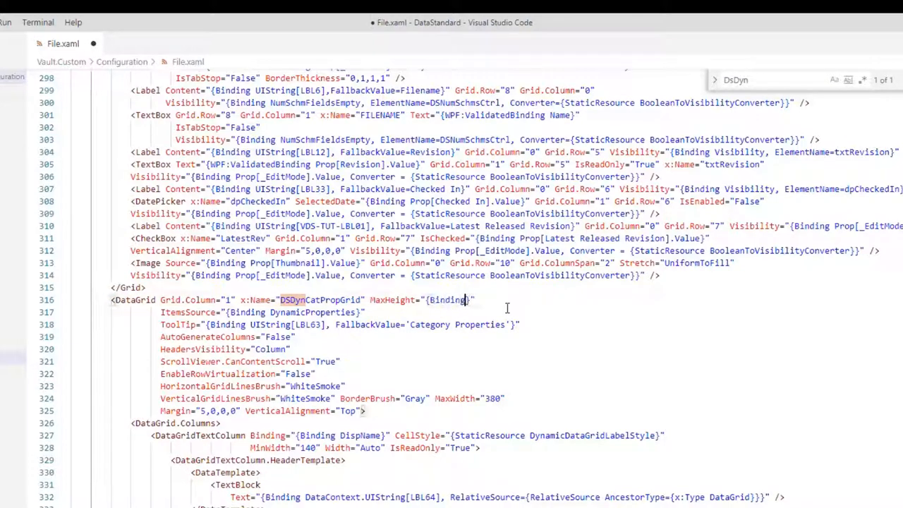
text(ActualHeight, ElementName=)
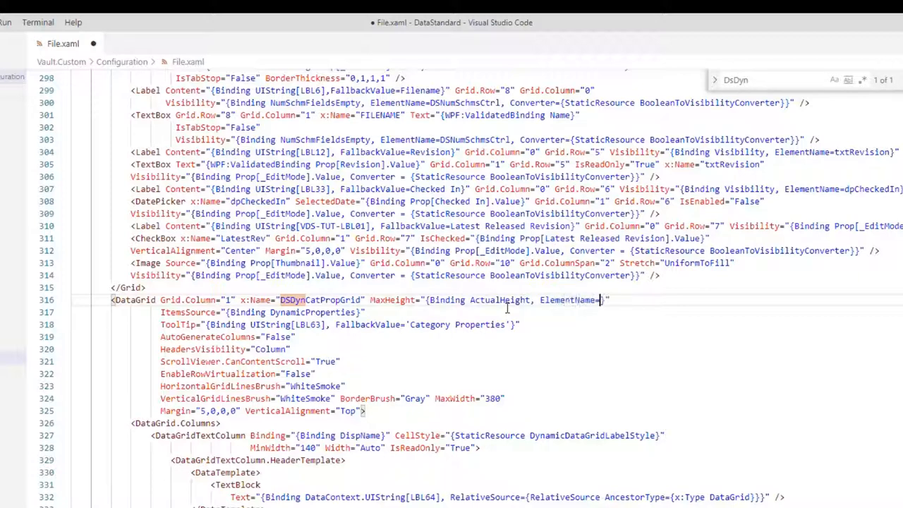
text(grdGeneralProps, Mode=)
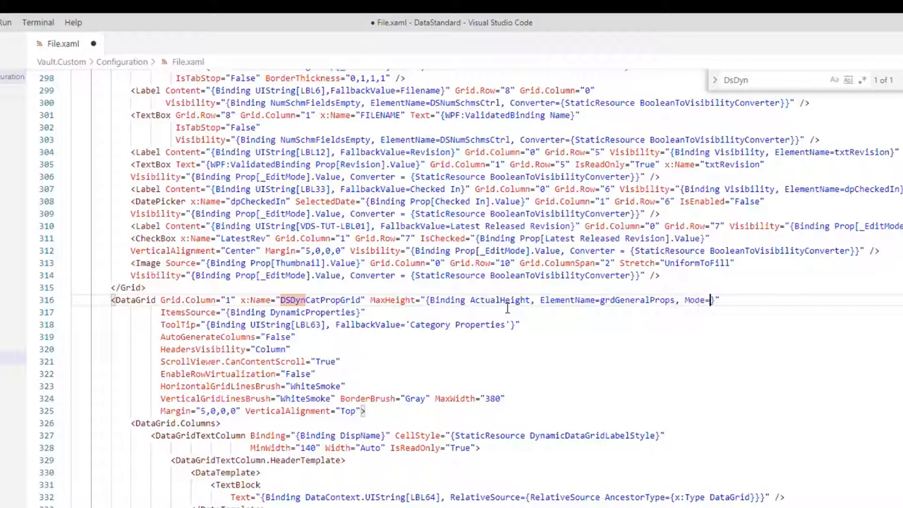
text(OneWay)
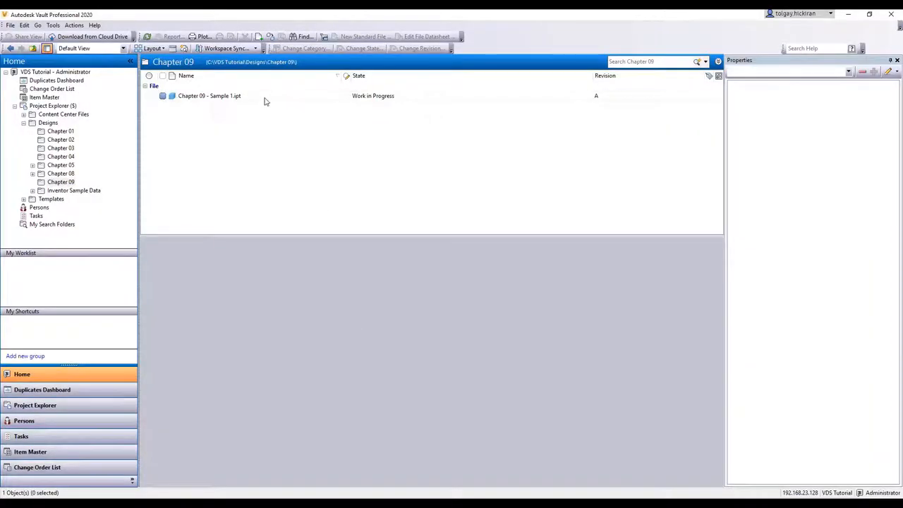
- Reopen Edit File Datasheet... for Chapter 09 - Sample 1.ipt to check the grid height
right_click(209, 96)
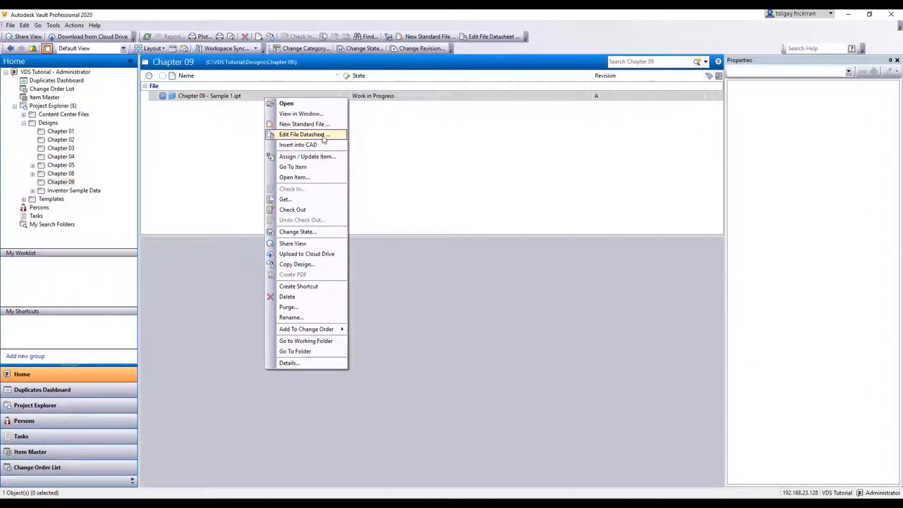
click(303, 134)
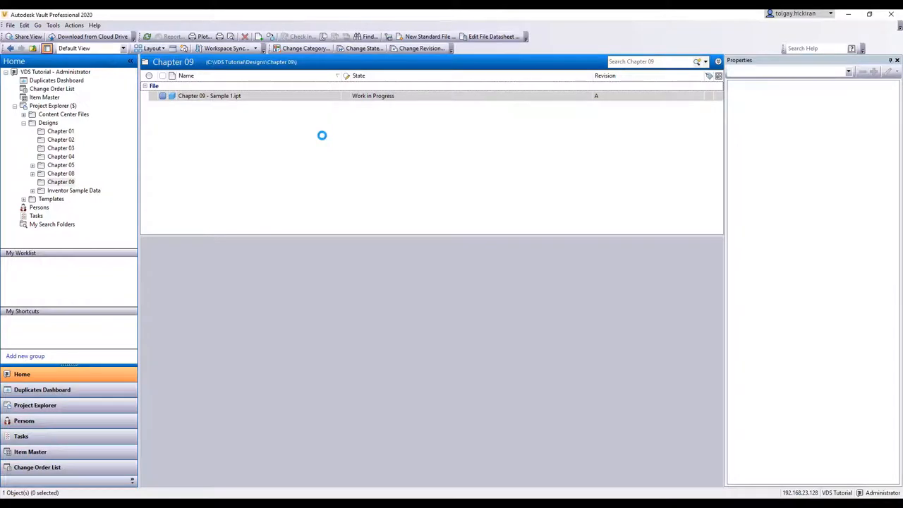